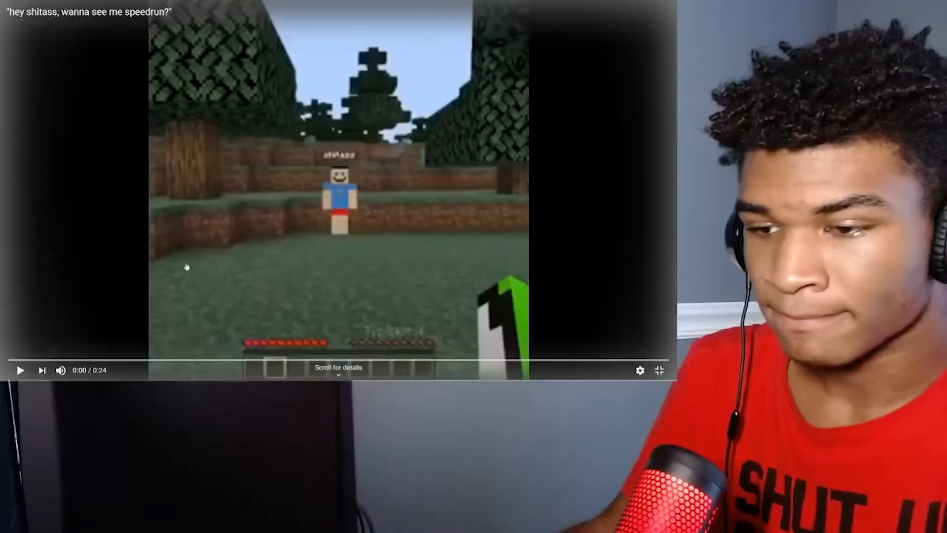
- Start playback of the 0:24 Minecraft speedrun meme clip from the beginning
left_click(19, 370)
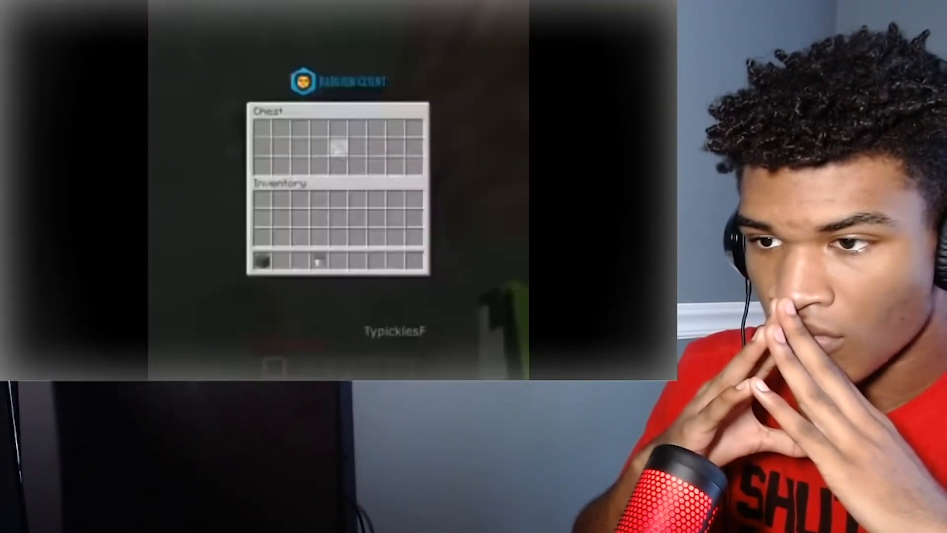
key("Escape")
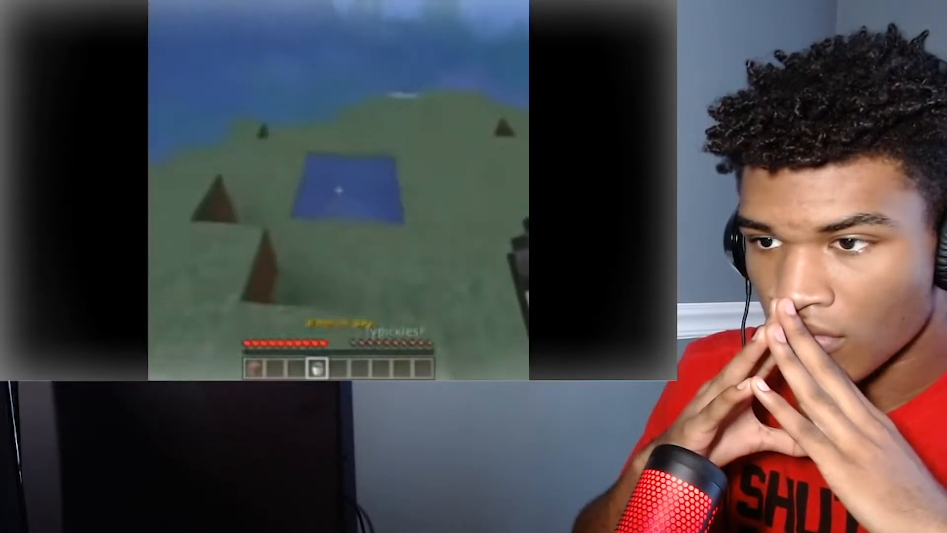